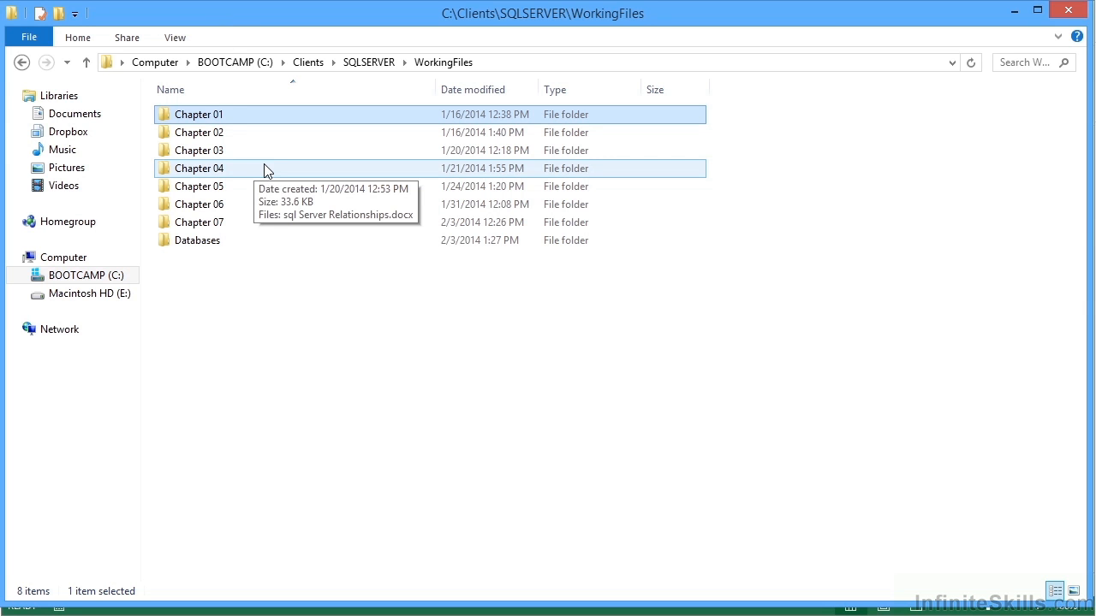
Open the Chapter 01 folder and look over Basic_Select_Syntax.txt and onlineSQLTest.txt
left_click(199, 113)
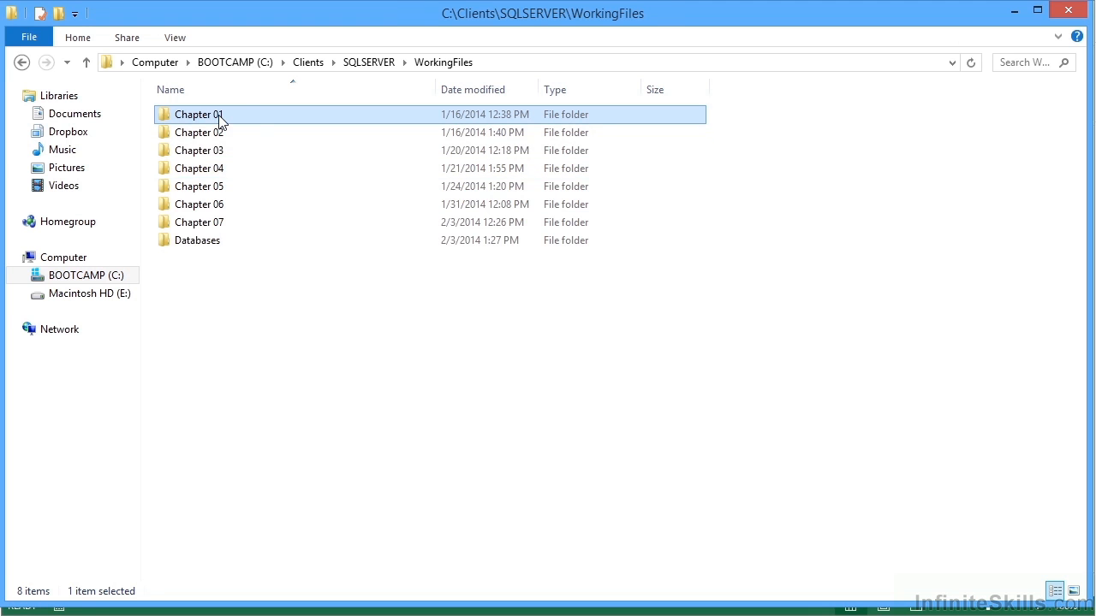
double_click(197, 114)
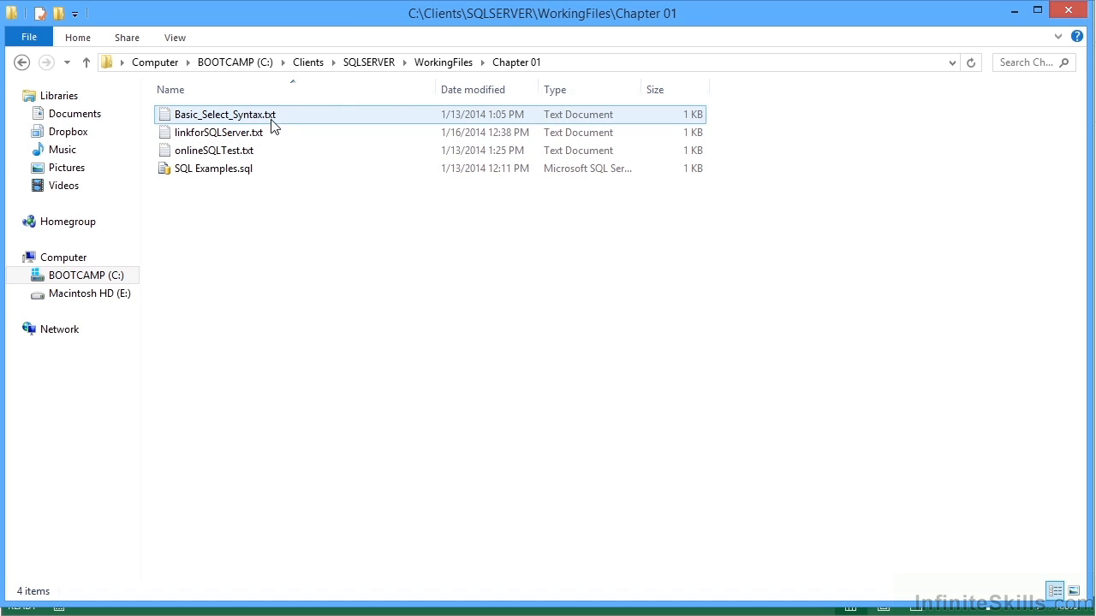
left_click(285, 212)
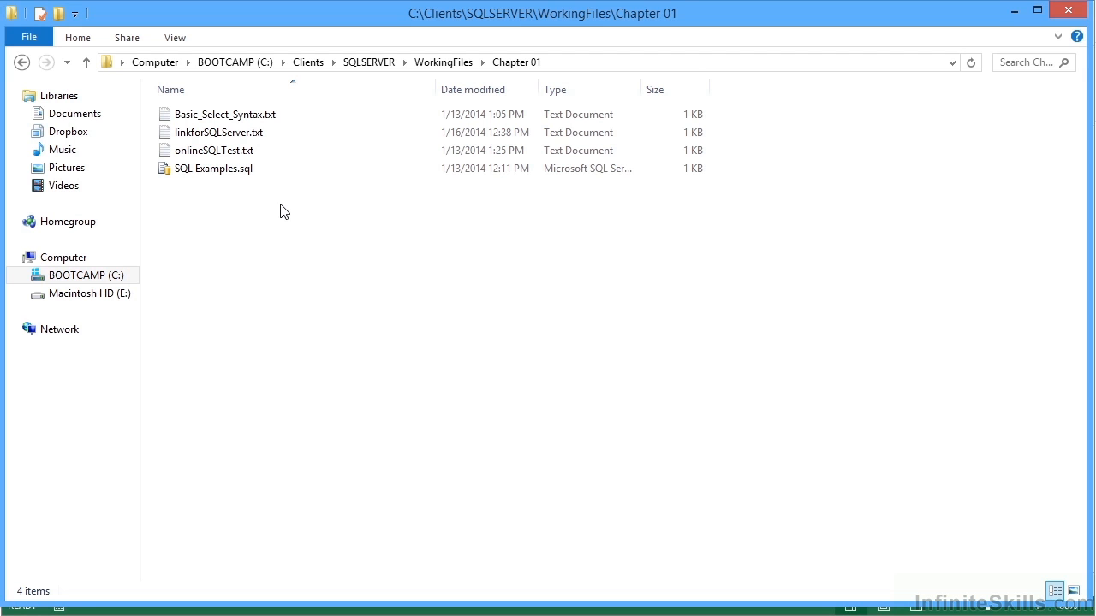
left_click(214, 150)
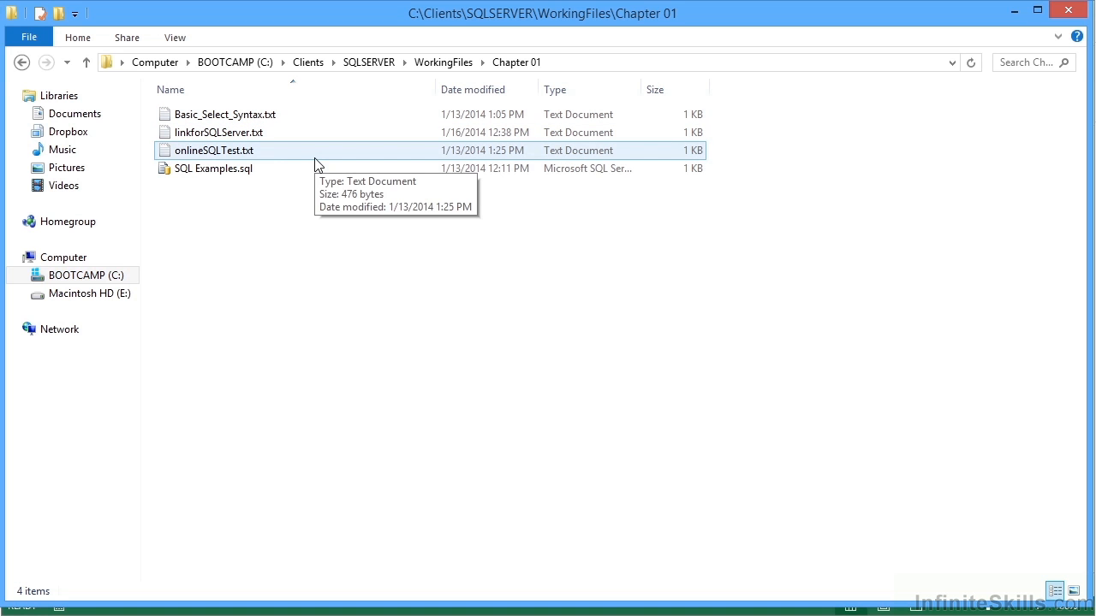
left_click(225, 113)
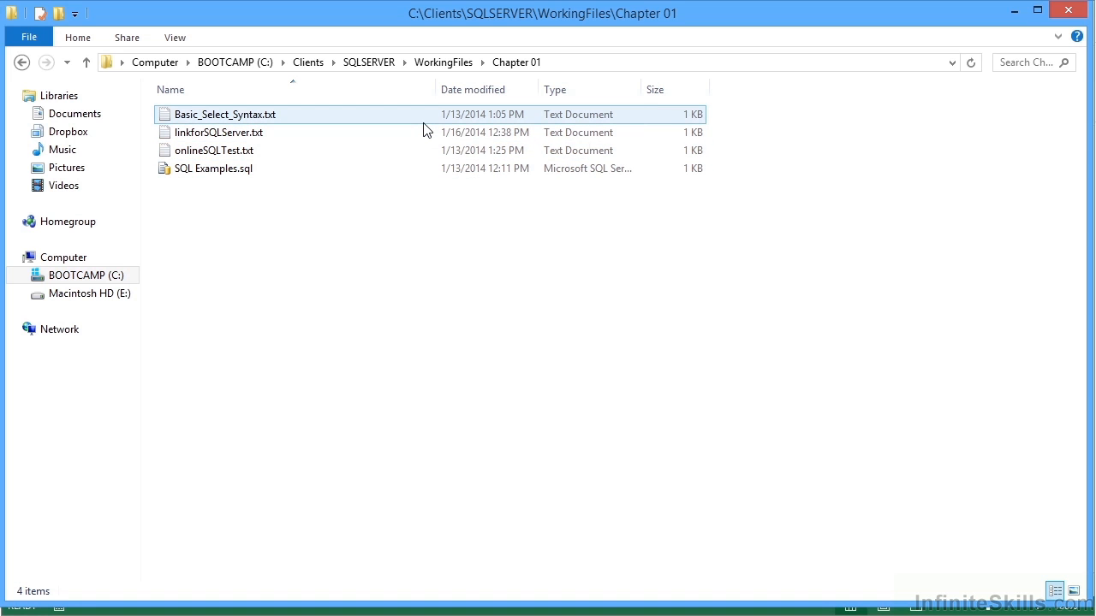
mouse_move(424, 129)
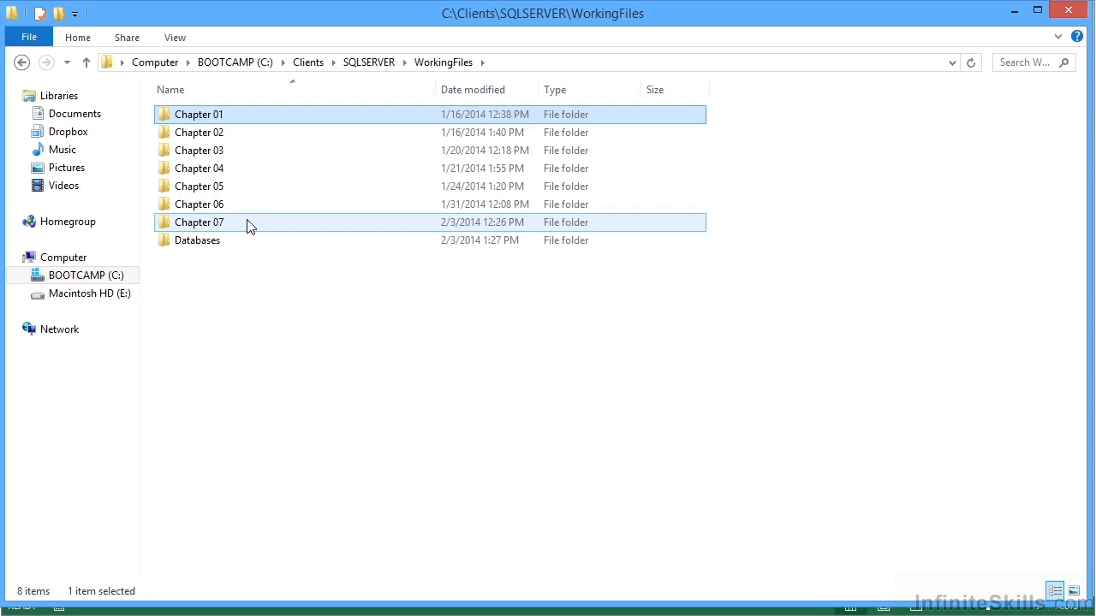
Open the Databases folder and select sample.zip, then clear the selection
left_click(197, 240)
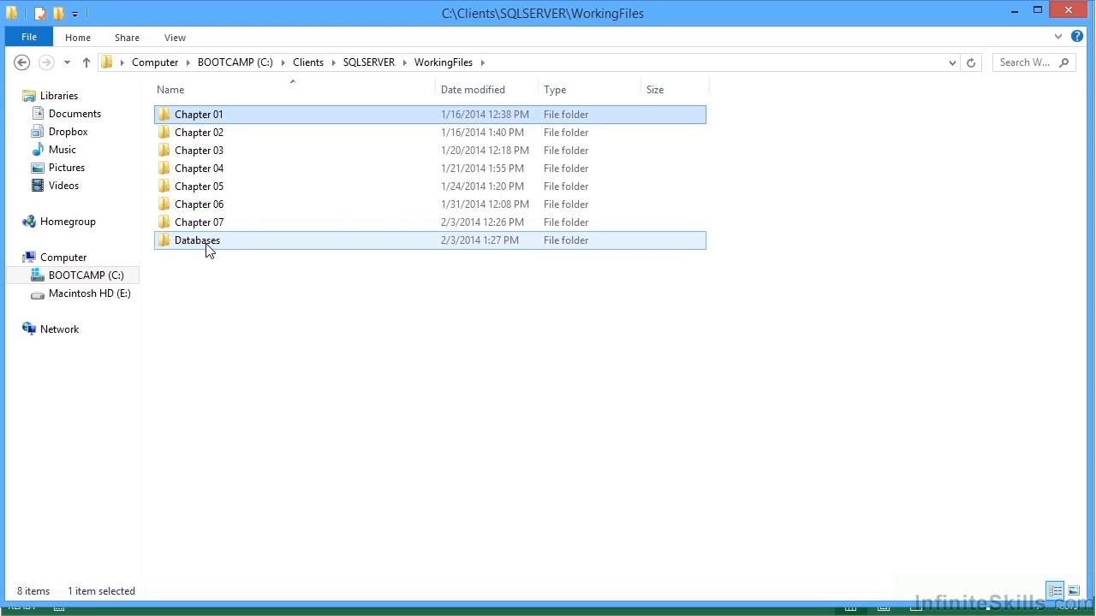
double_click(198, 240)
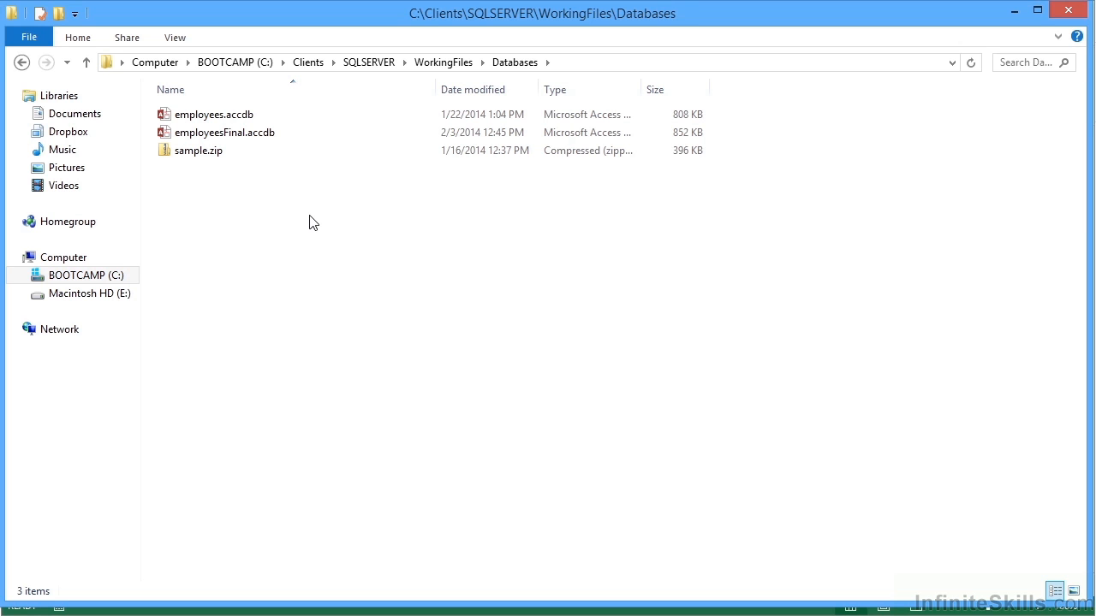
left_click(198, 150)
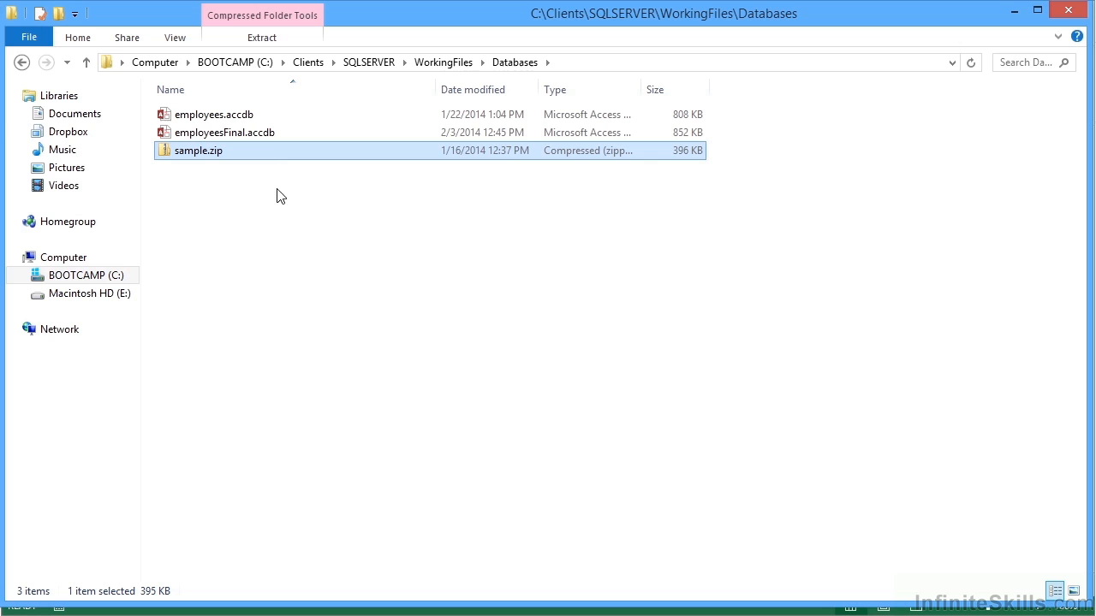
mouse_move(270, 207)
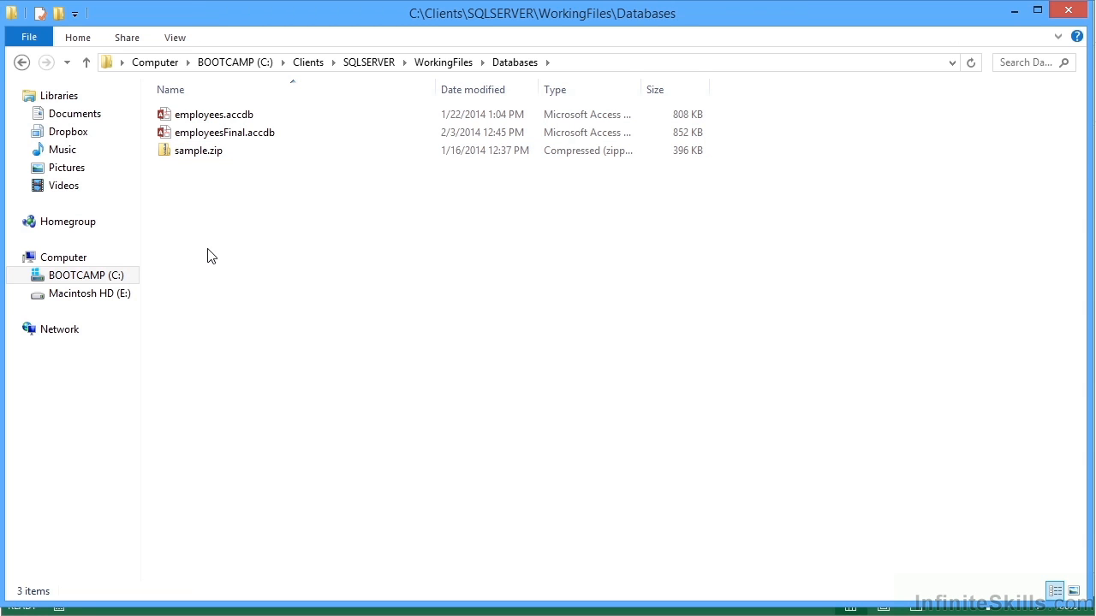
left_click(443, 62)
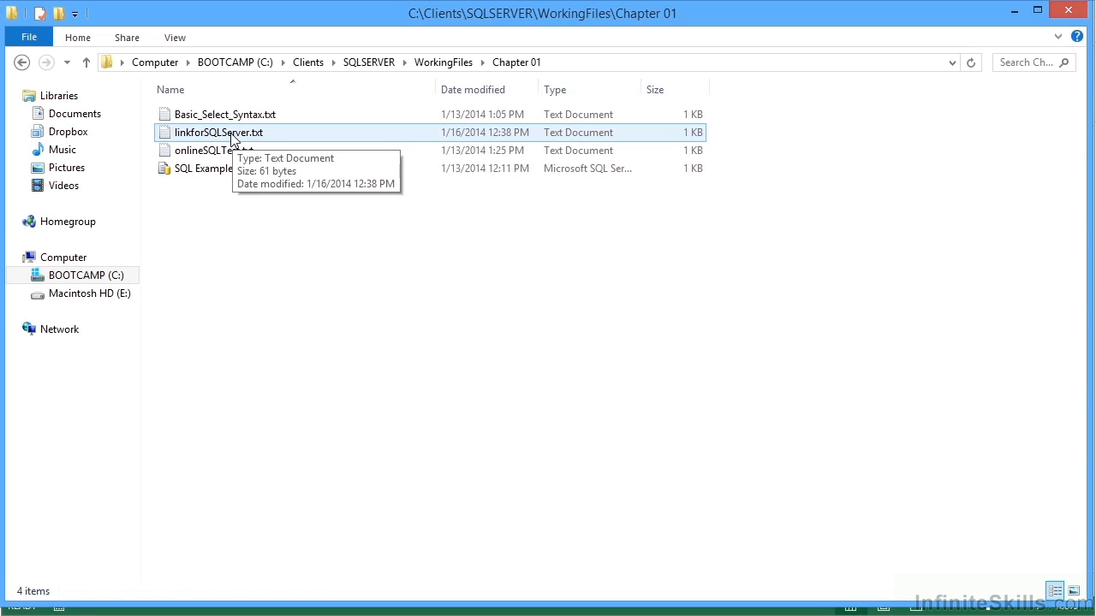
double_click(218, 132)
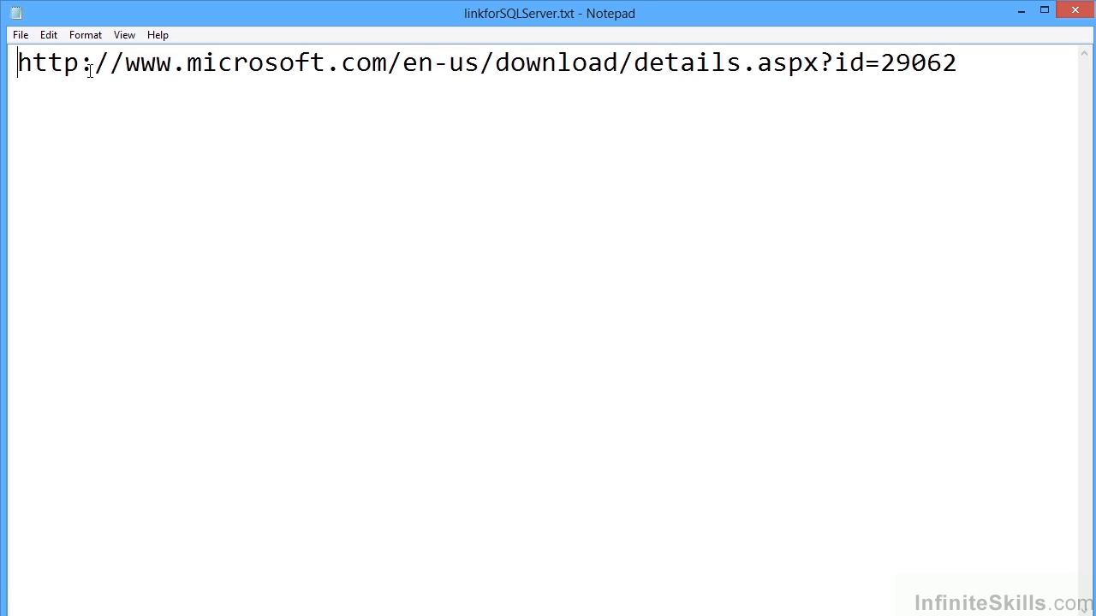
mouse_move(655, 128)
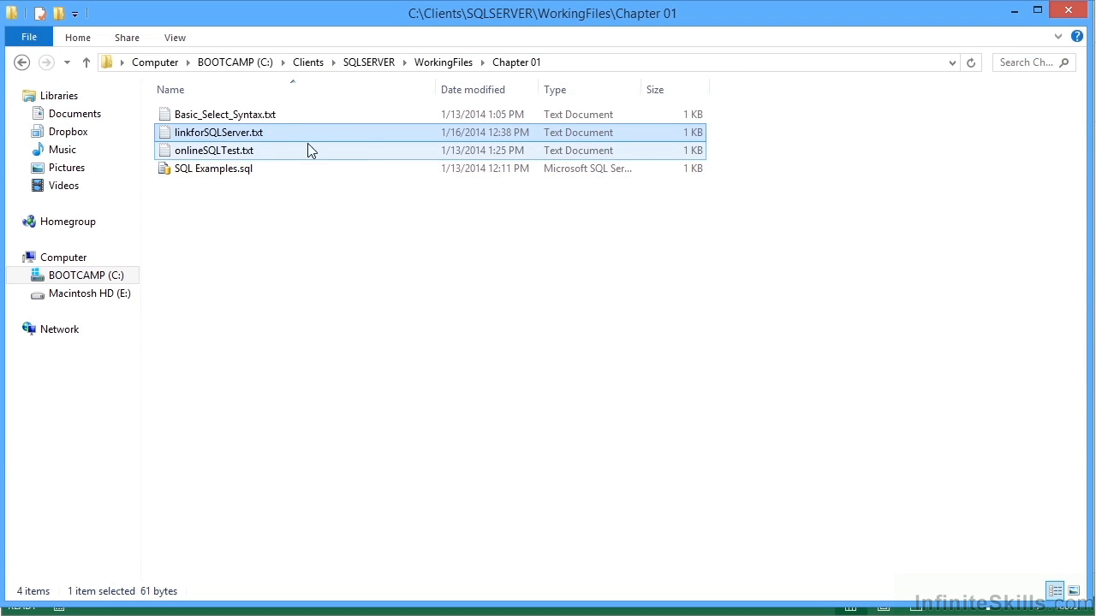
Browse the Databases and Chapter 07 folders from WorkingFiles, then go back to WorkingFiles
left_click(85, 62)
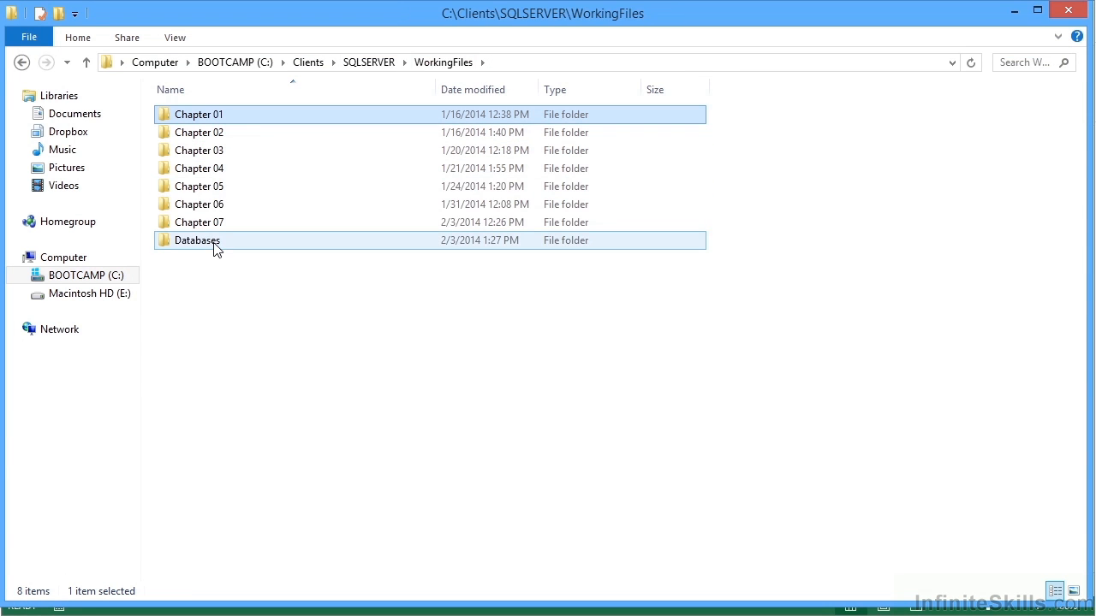
double_click(197, 240)
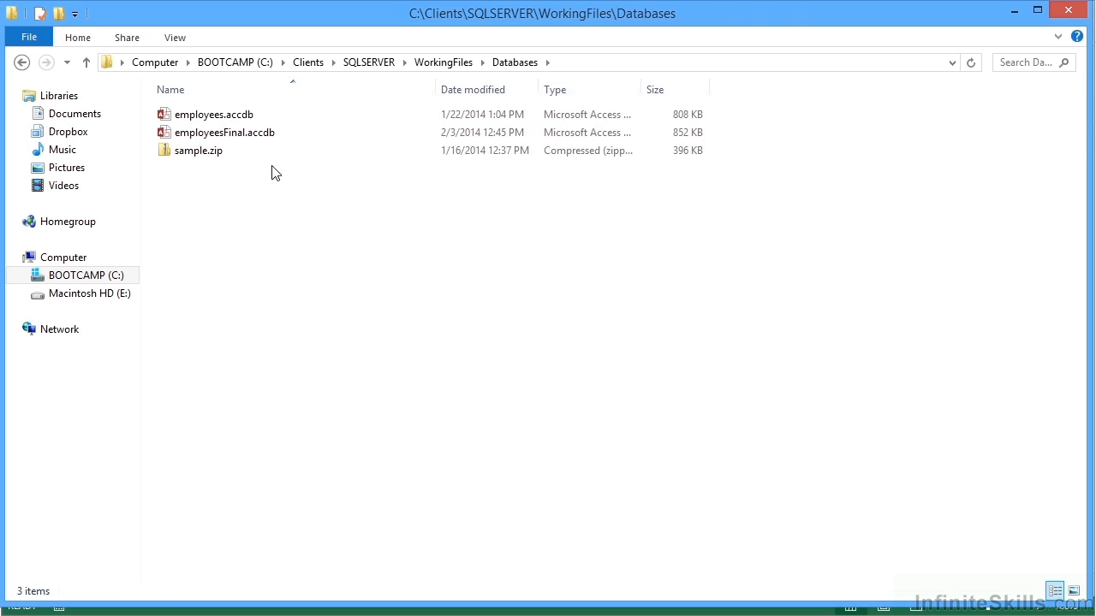
left_click(198, 150)
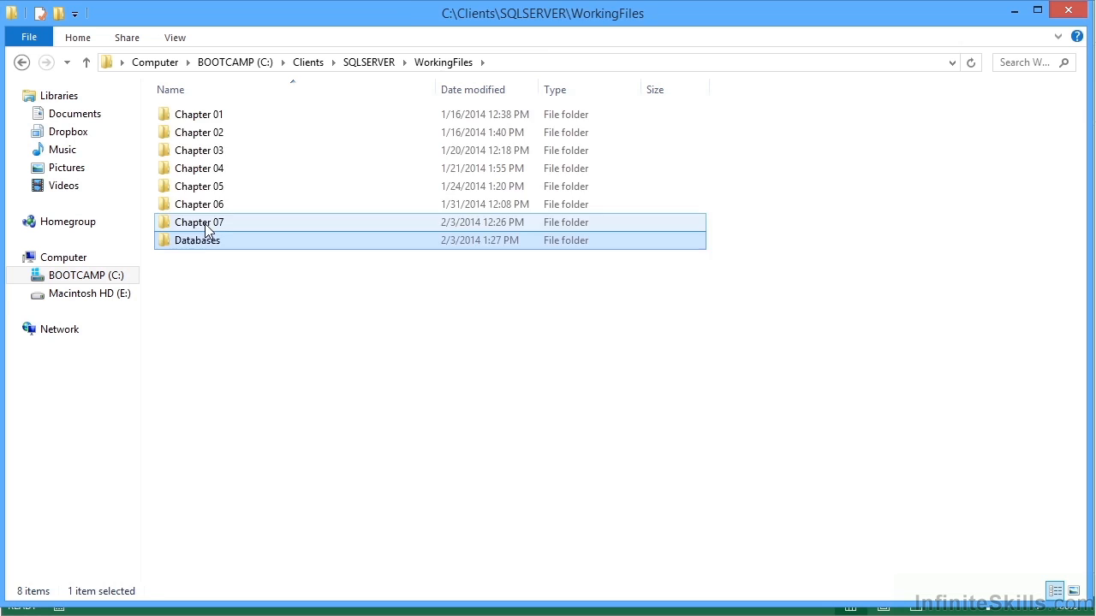
double_click(198, 222)
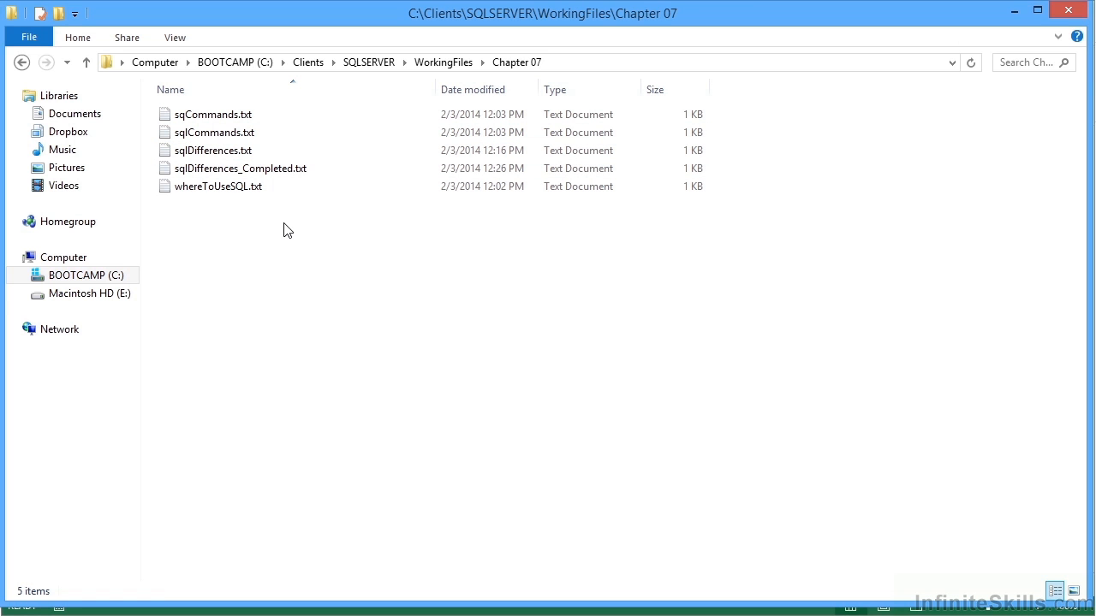
left_click(443, 62)
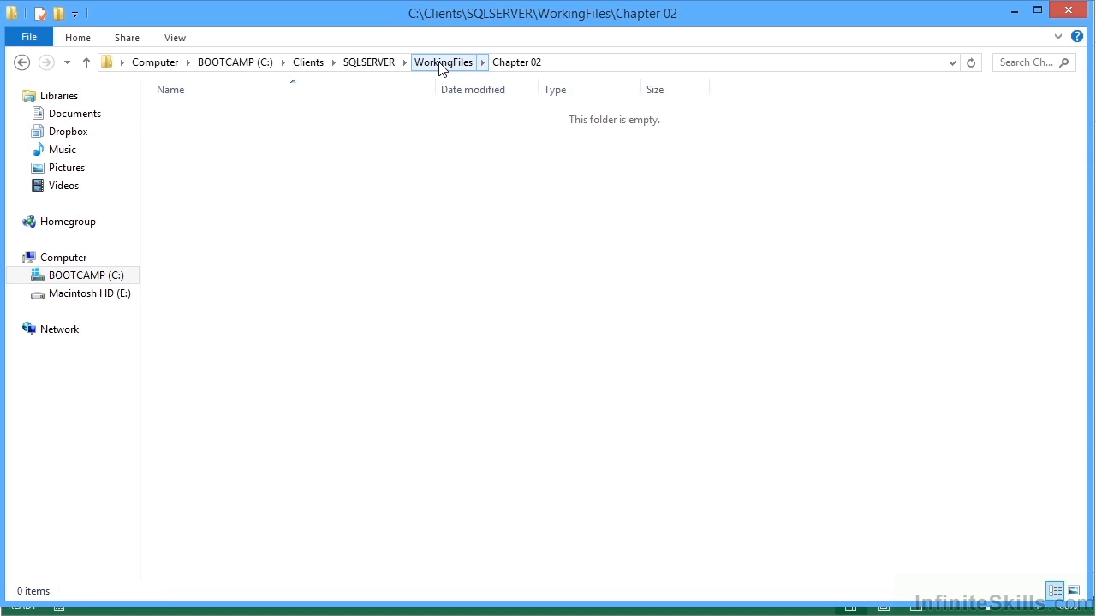
left_click(442, 62)
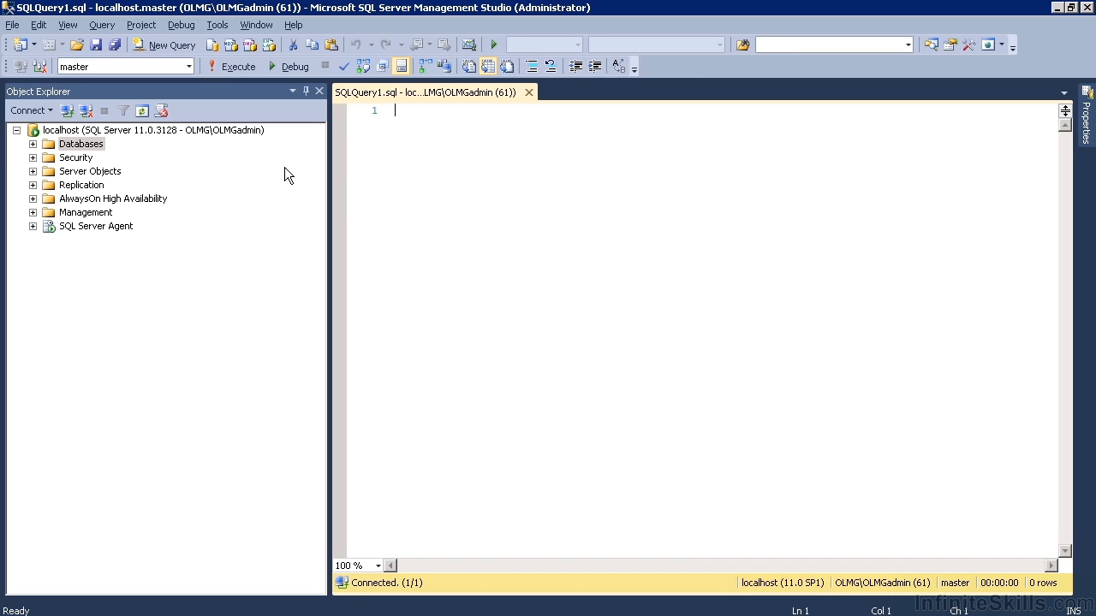
mouse_move(84, 156)
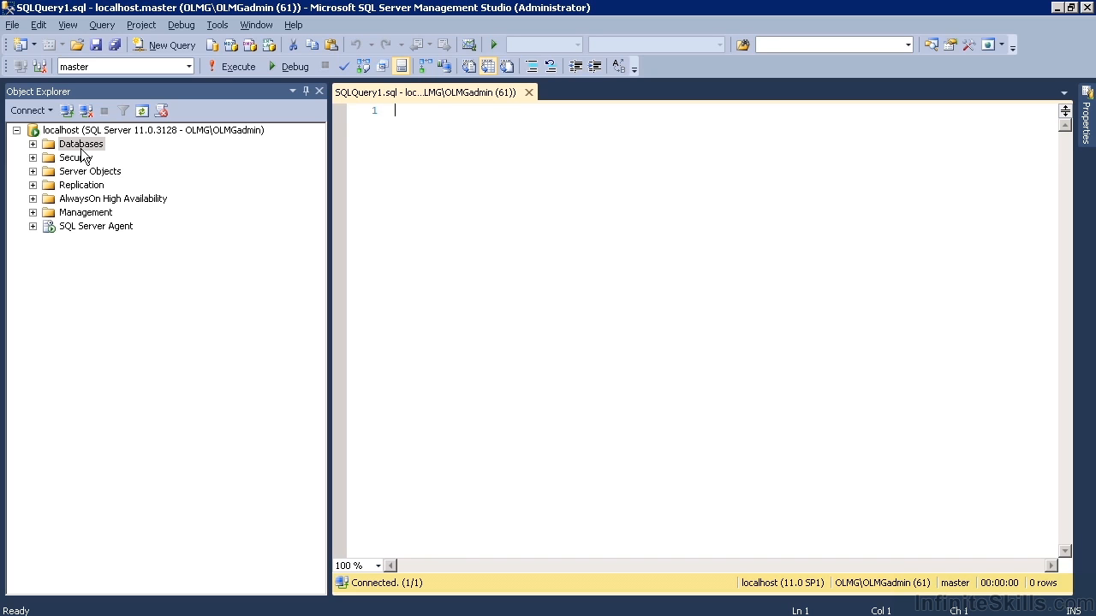
Create a new database named Sample from the Databases node and show it in Object Explorer
right_click(81, 143)
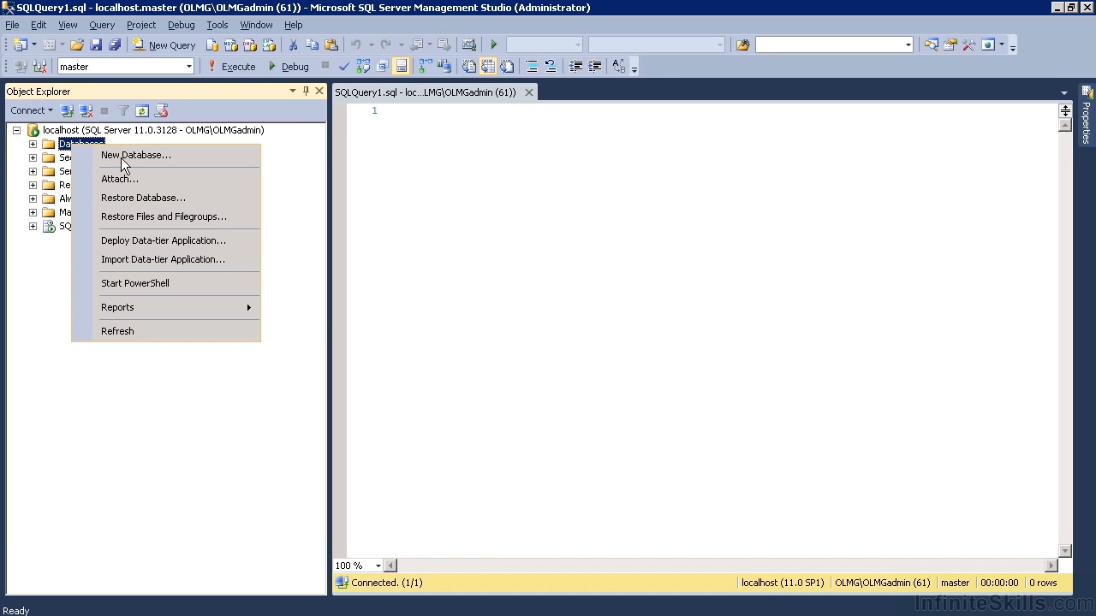
mouse_move(136, 155)
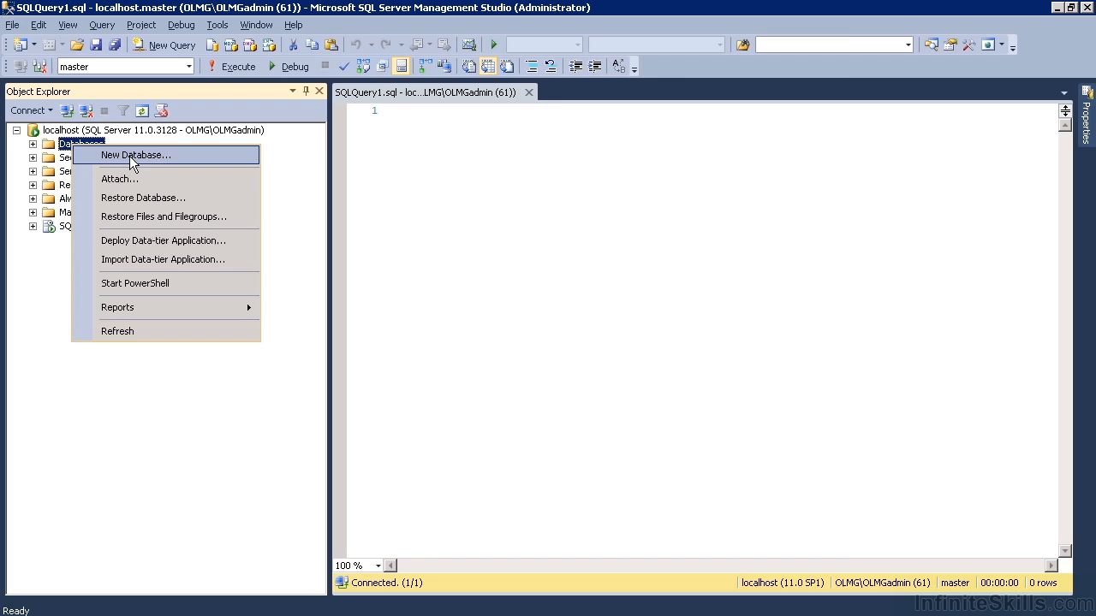
left_click(134, 155)
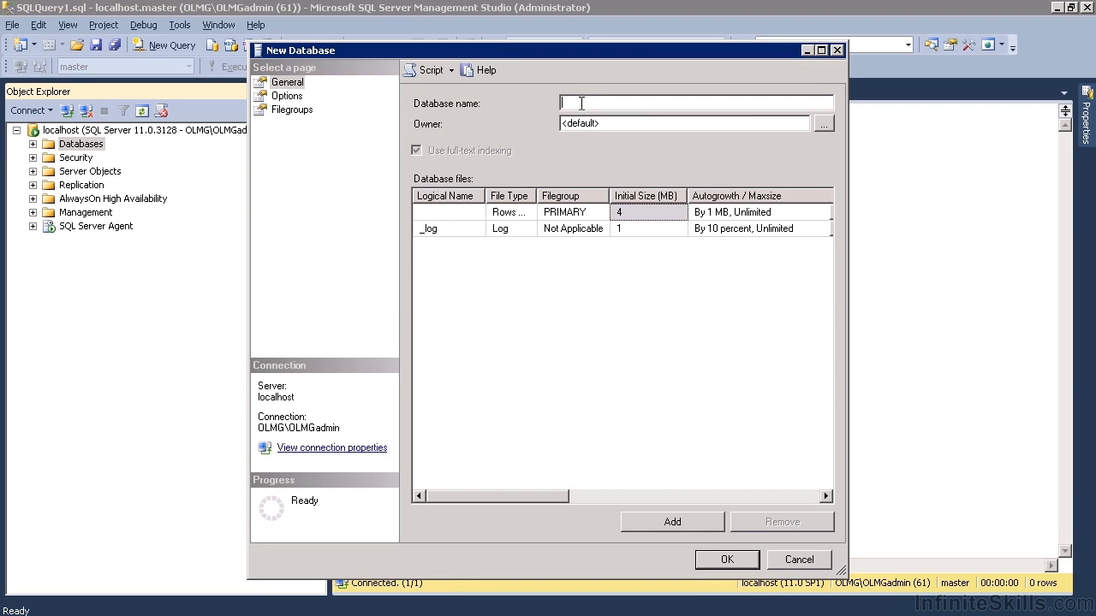
type("Sam")
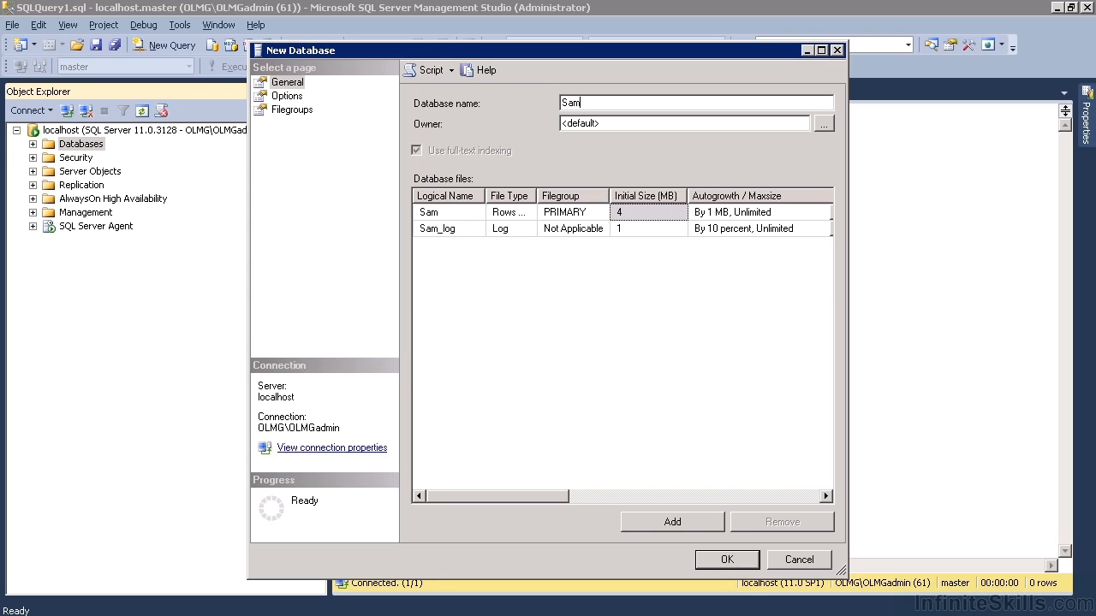
left_click(726, 559)
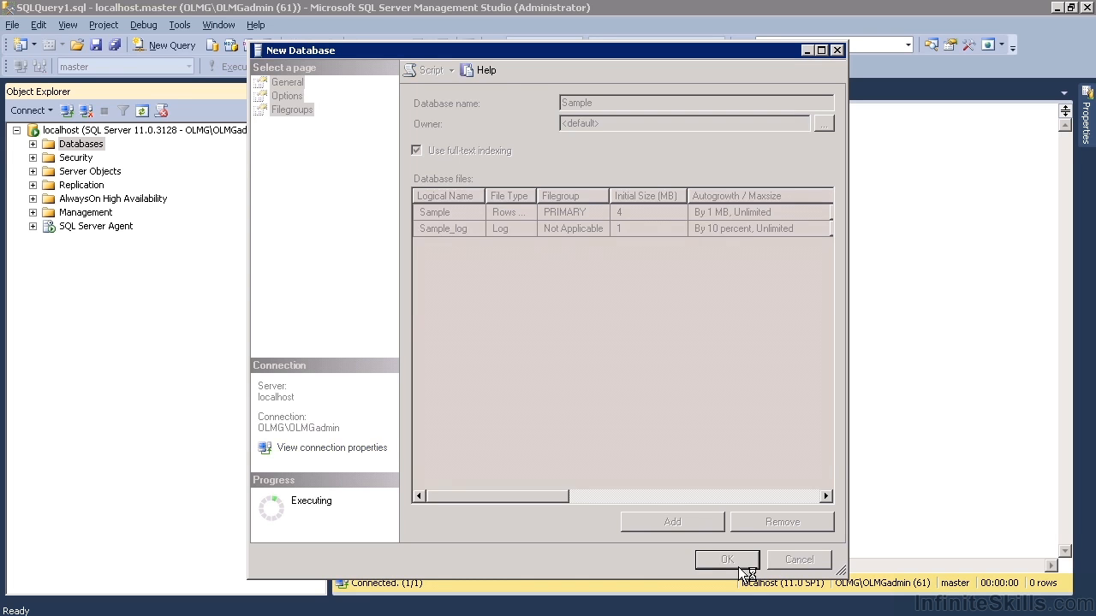
left_click(727, 559)
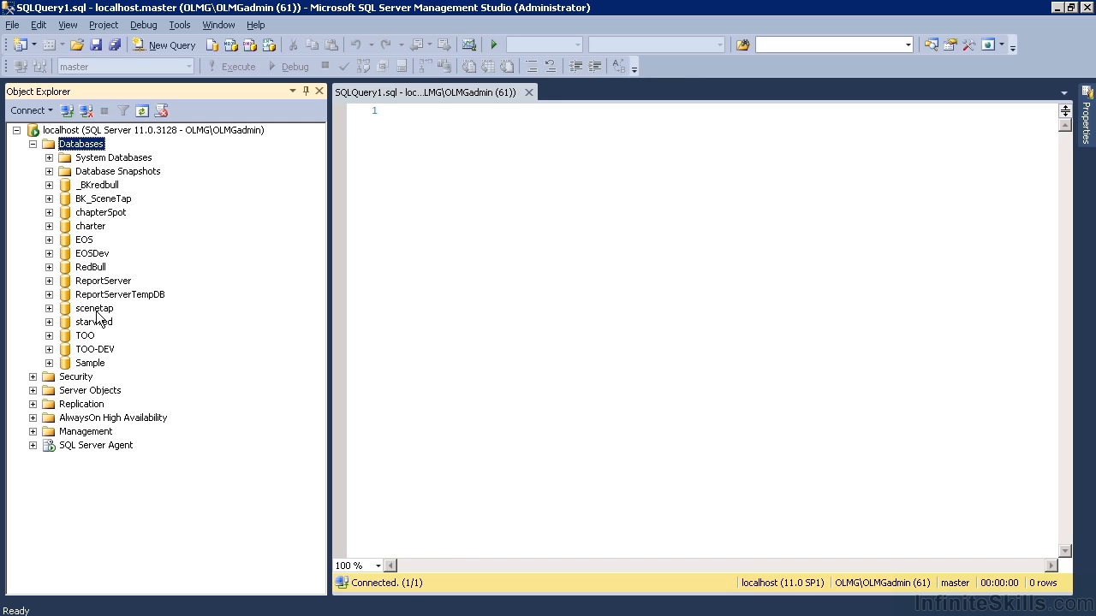
right_click(81, 143)
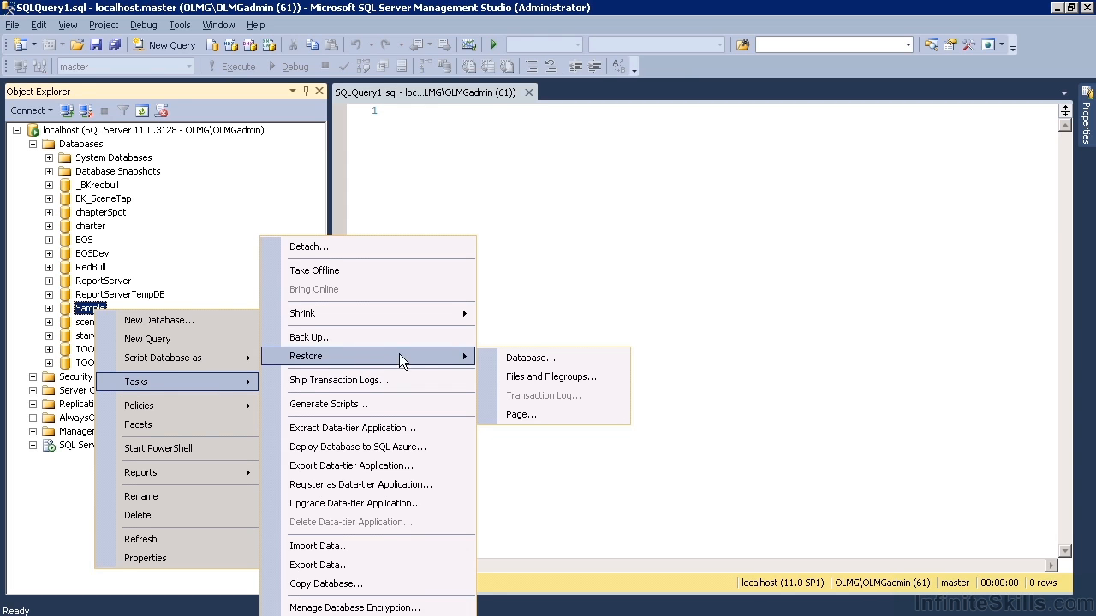
Restore into Sample from device C:\websitesOLMG\sample.bak
left_click(529, 358)
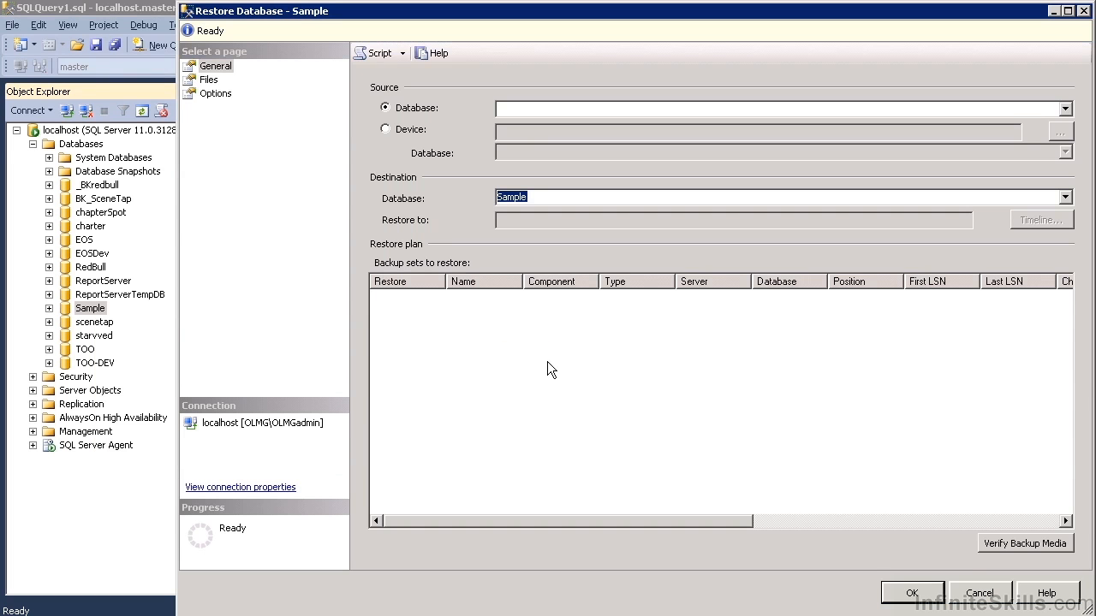
left_click(911, 592)
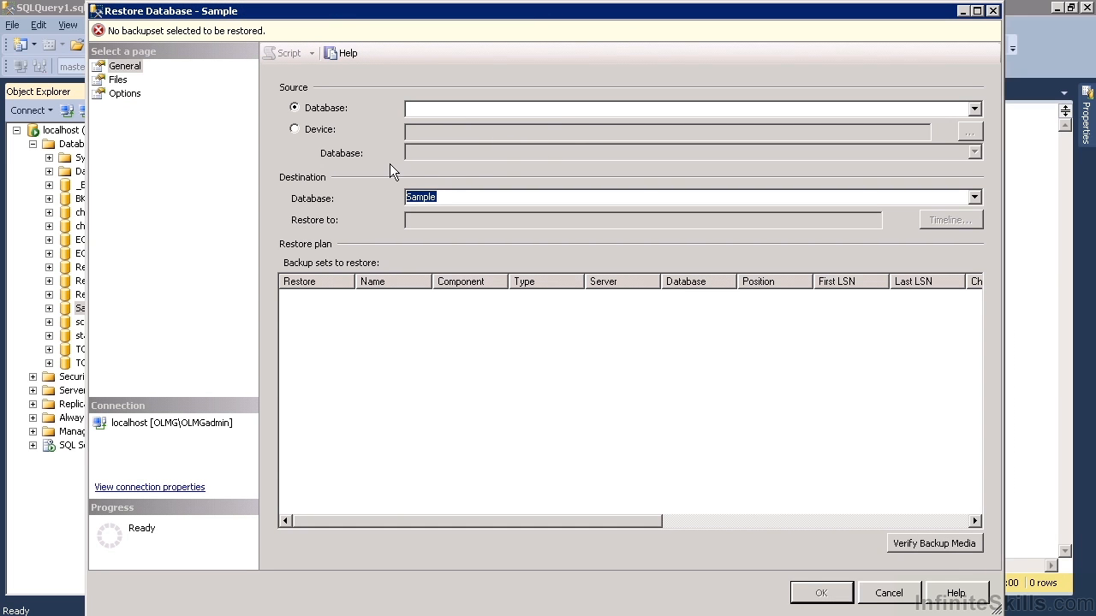
mouse_move(295, 137)
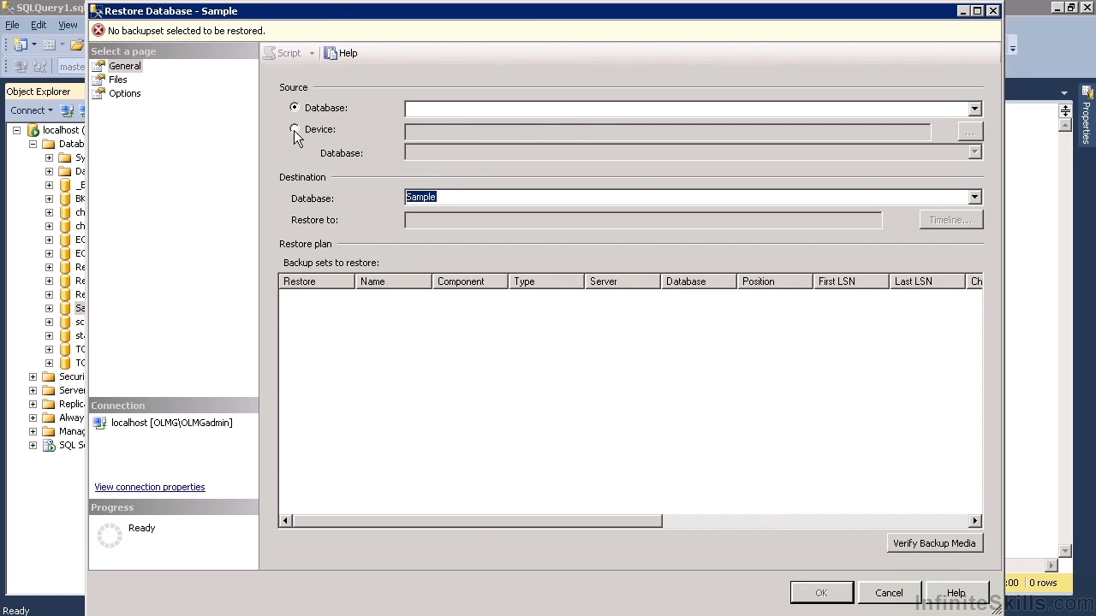
left_click(295, 129)
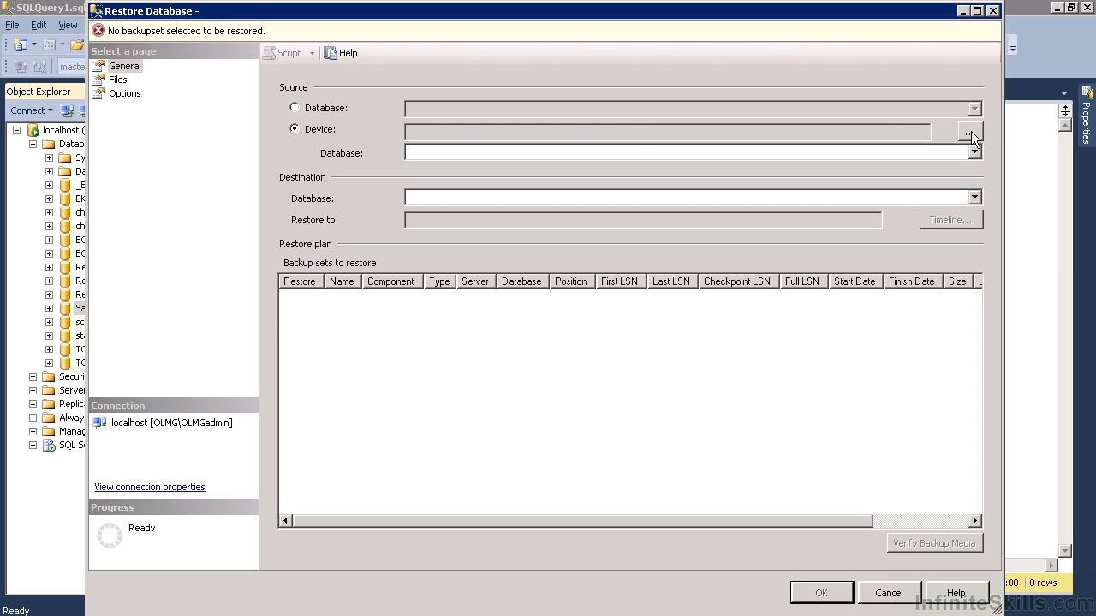
left_click(970, 131)
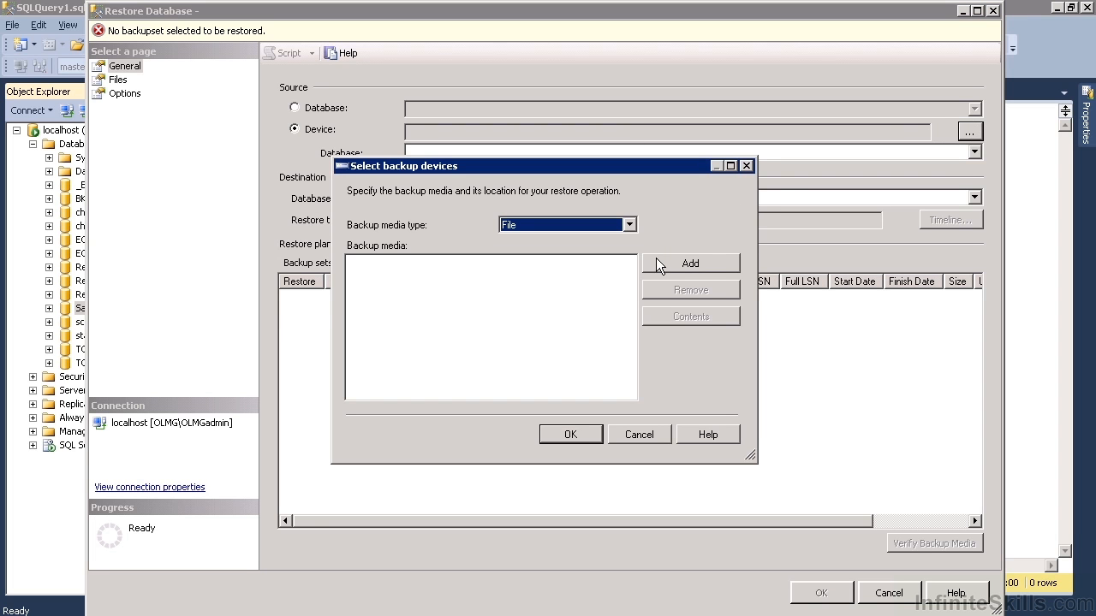
left_click(690, 262)
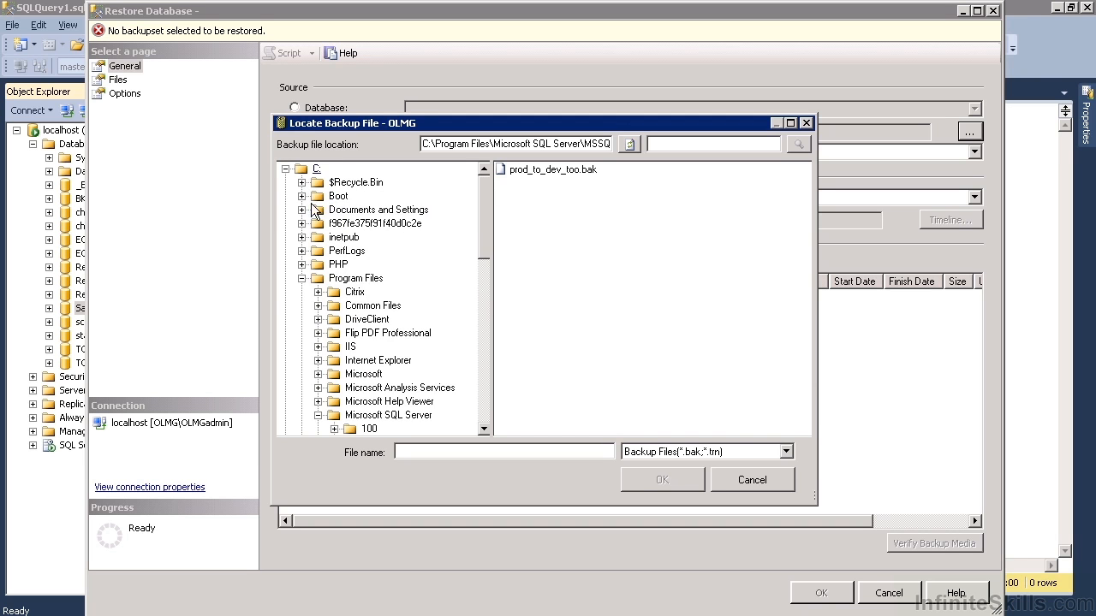
left_click(359, 387)
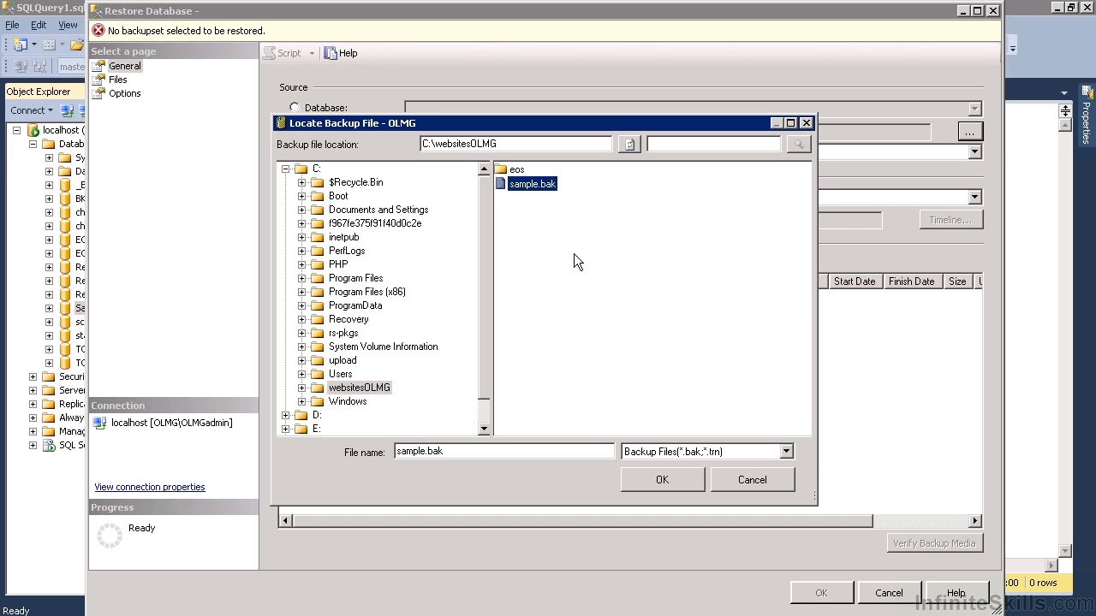
left_click(662, 480)
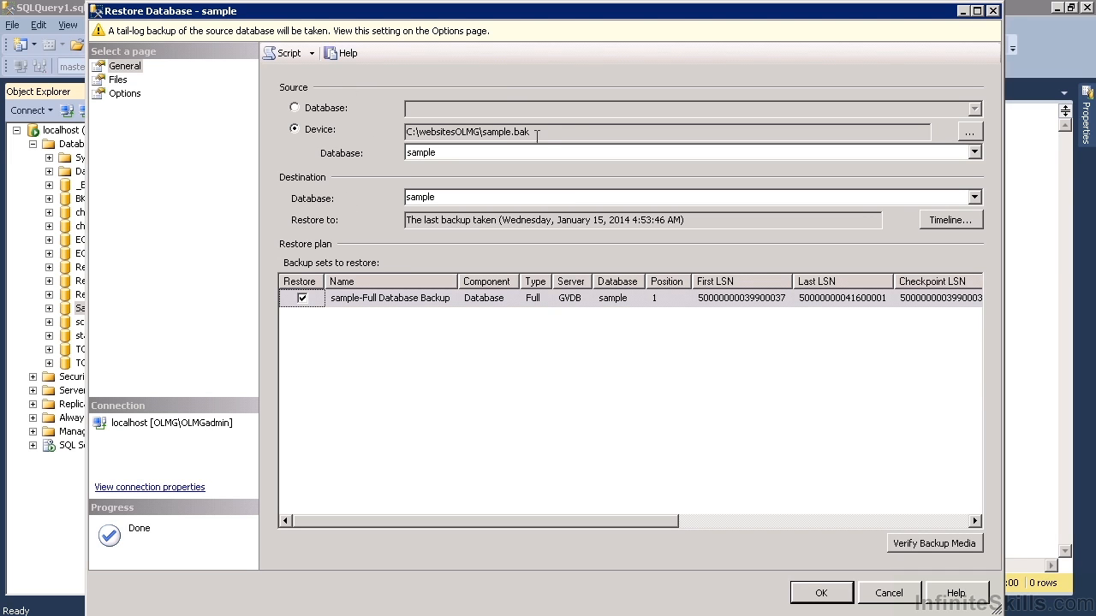
mouse_move(333, 208)
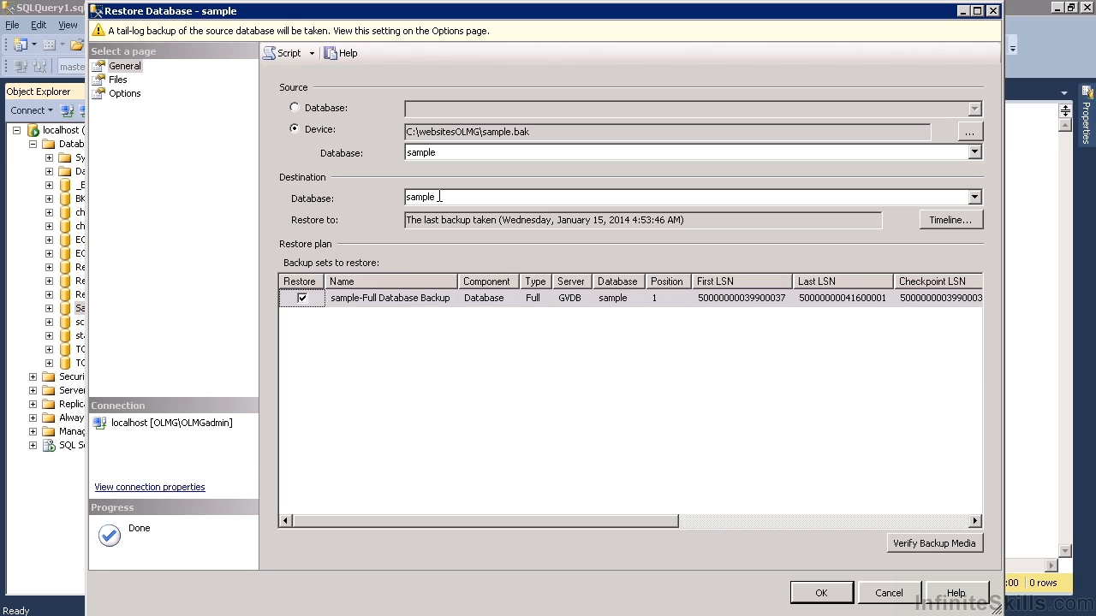
mouse_move(130, 84)
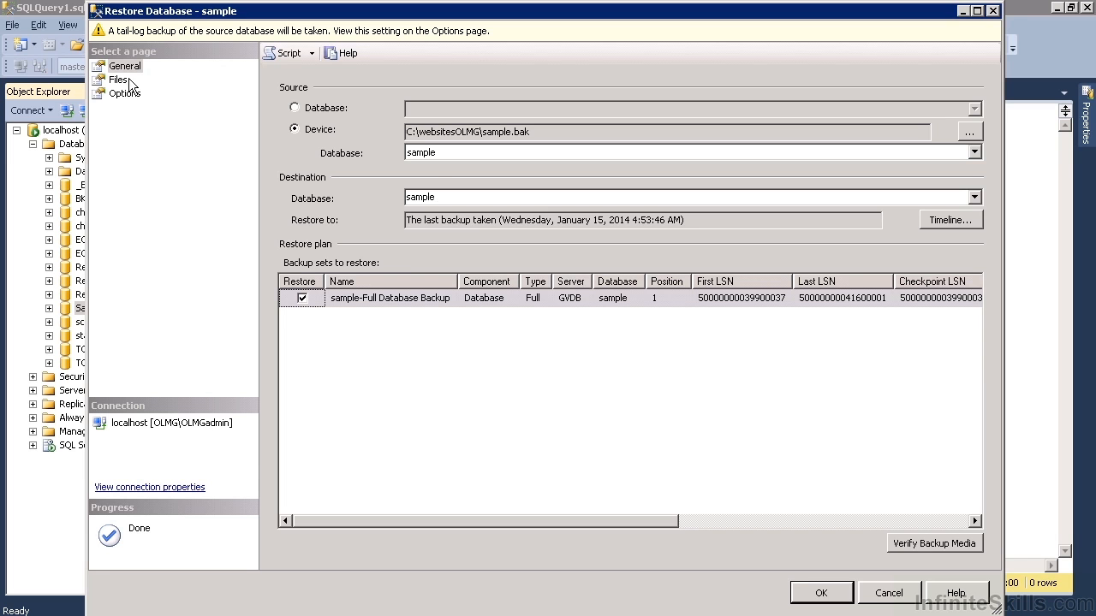
On the Files page, relocate all restored data and log files to the DATA folder
left_click(119, 79)
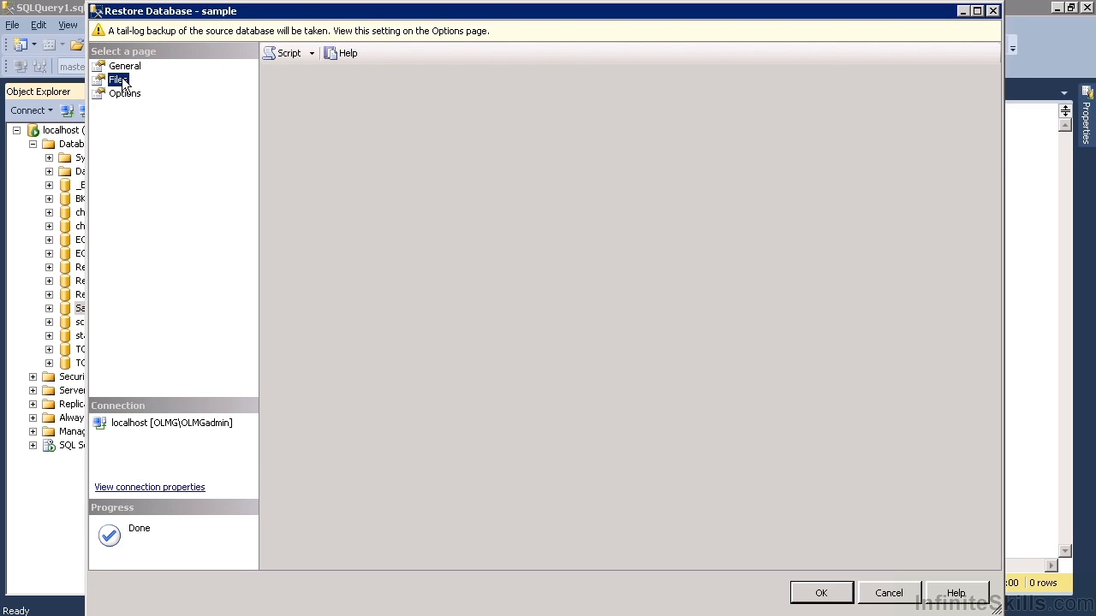
left_click(117, 79)
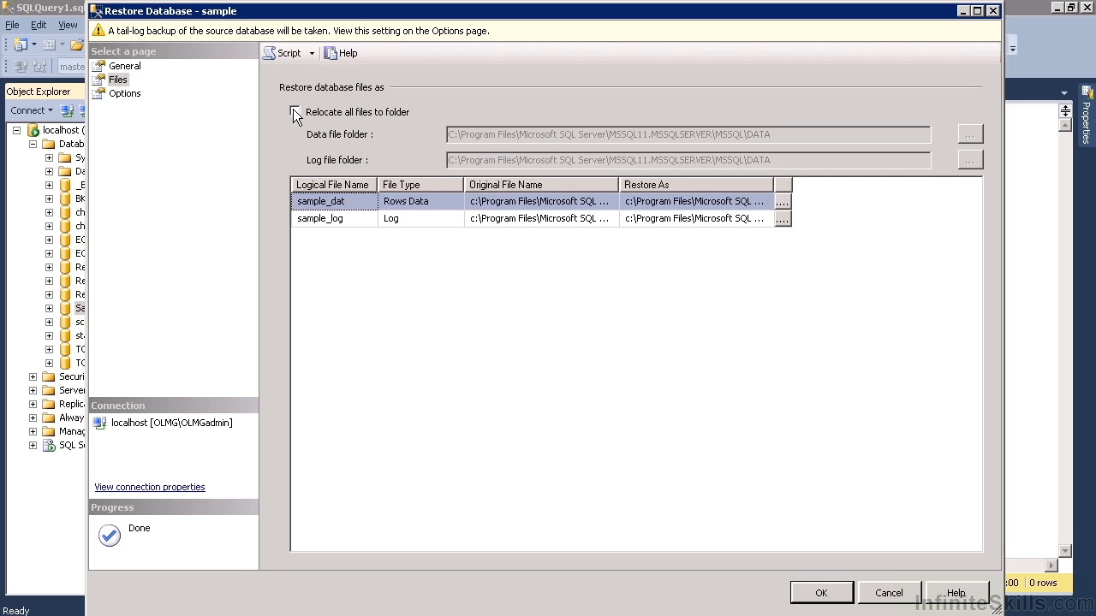
left_click(294, 111)
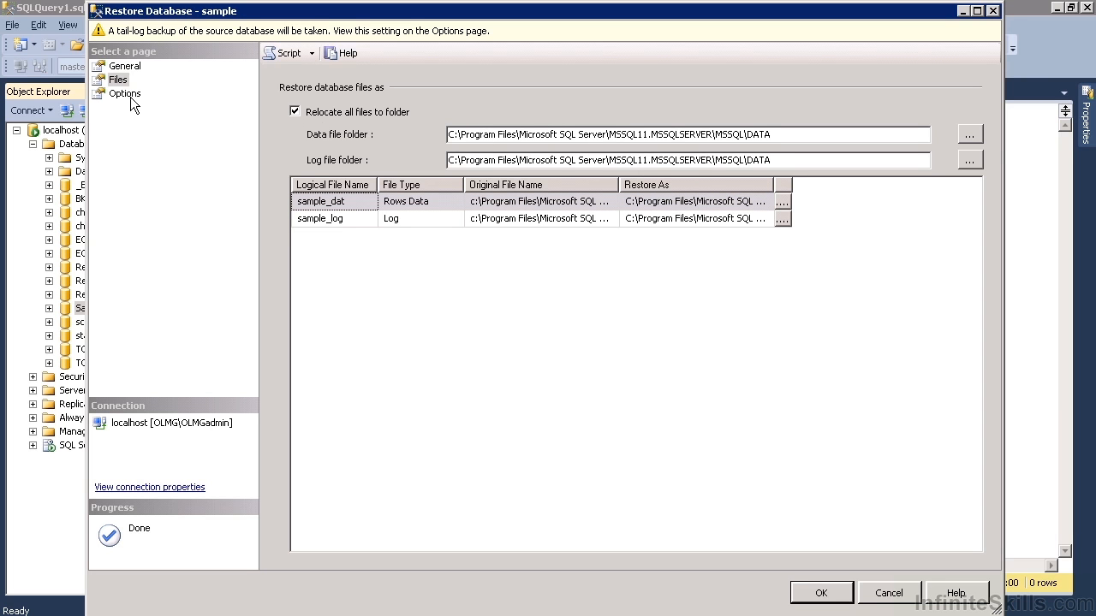
Restore over Sample with WITH REPLACE and close existing connections, then expand Sample
left_click(125, 93)
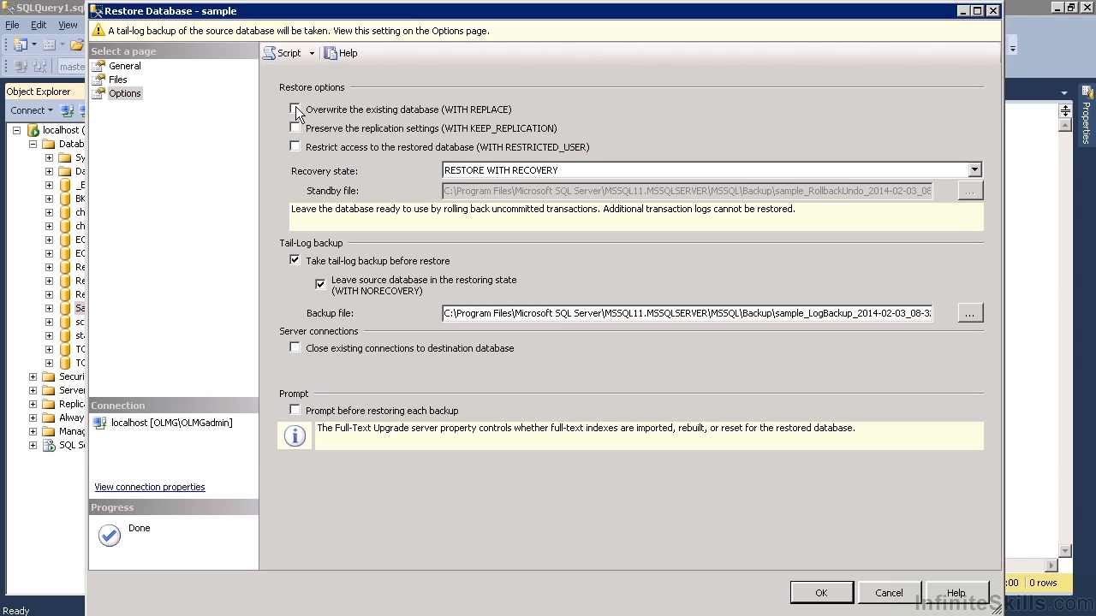
left_click(294, 109)
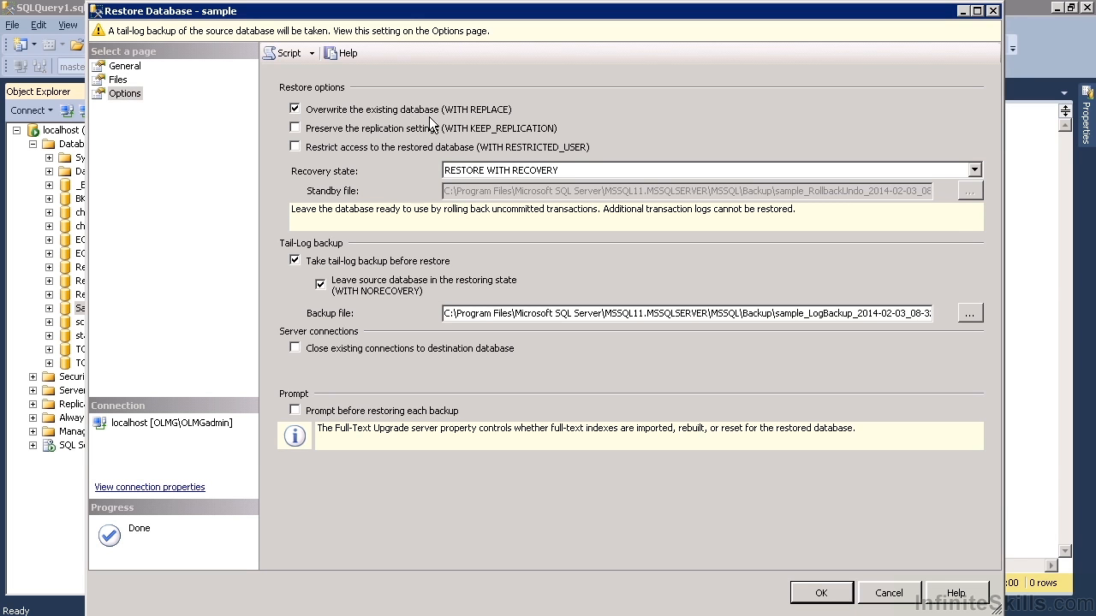
left_click(295, 347)
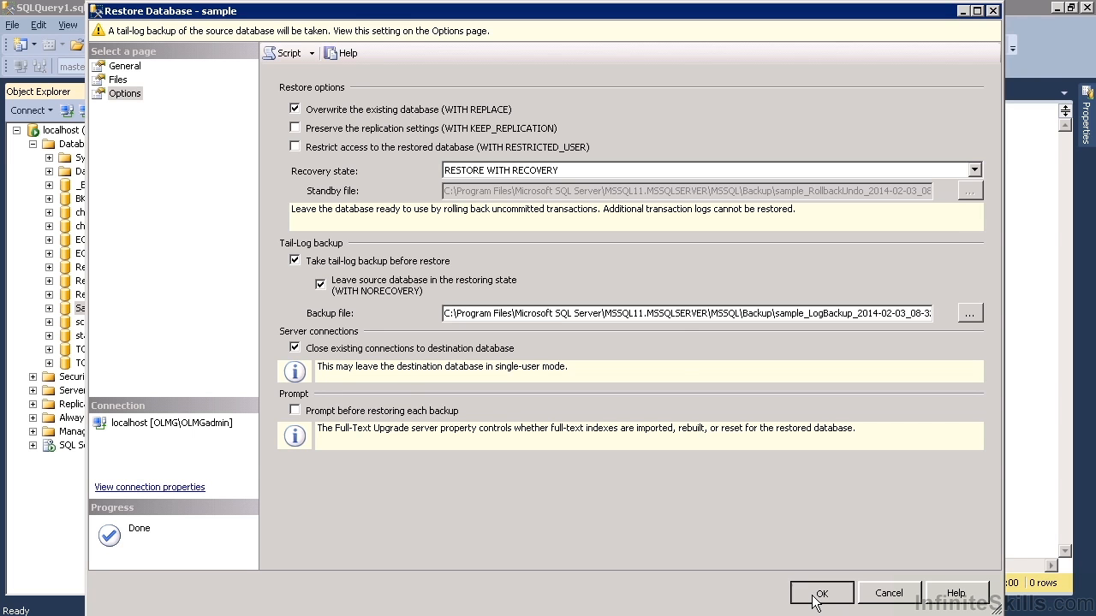
left_click(821, 592)
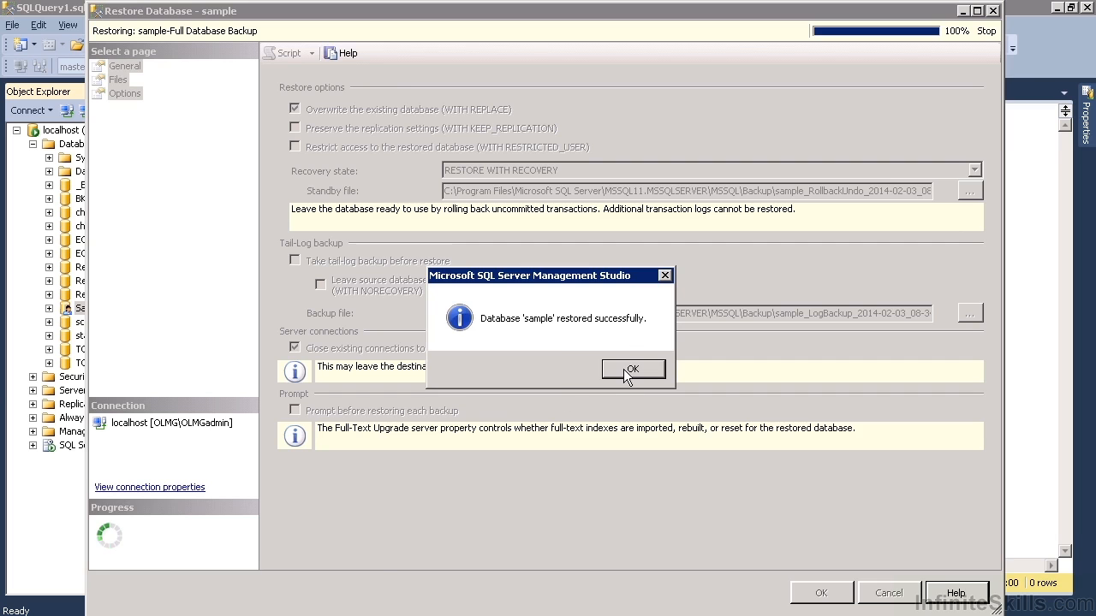
left_click(632, 369)
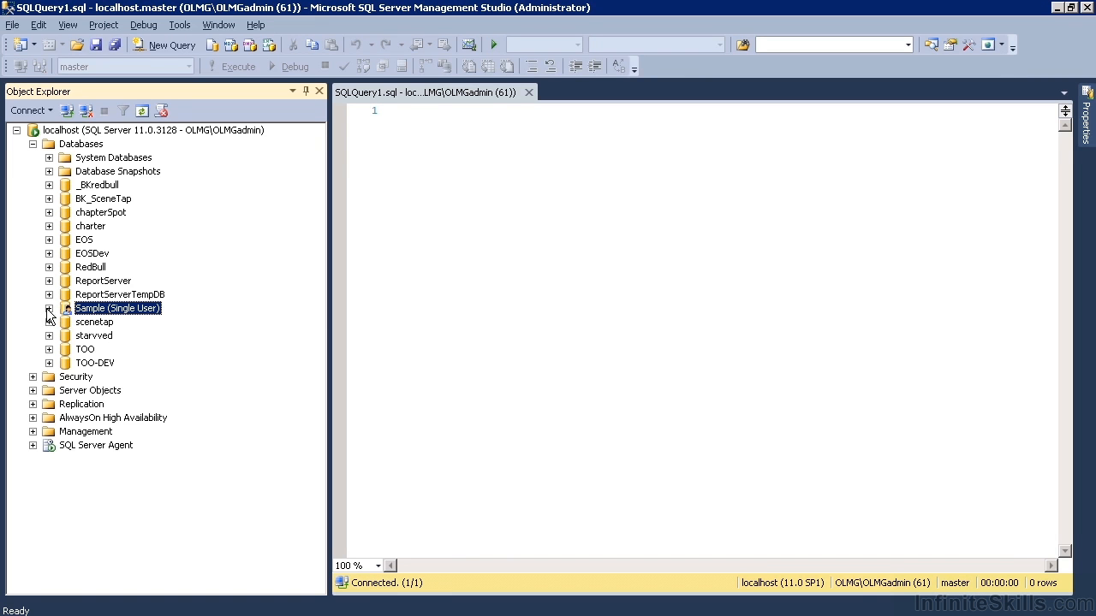
left_click(50, 309)
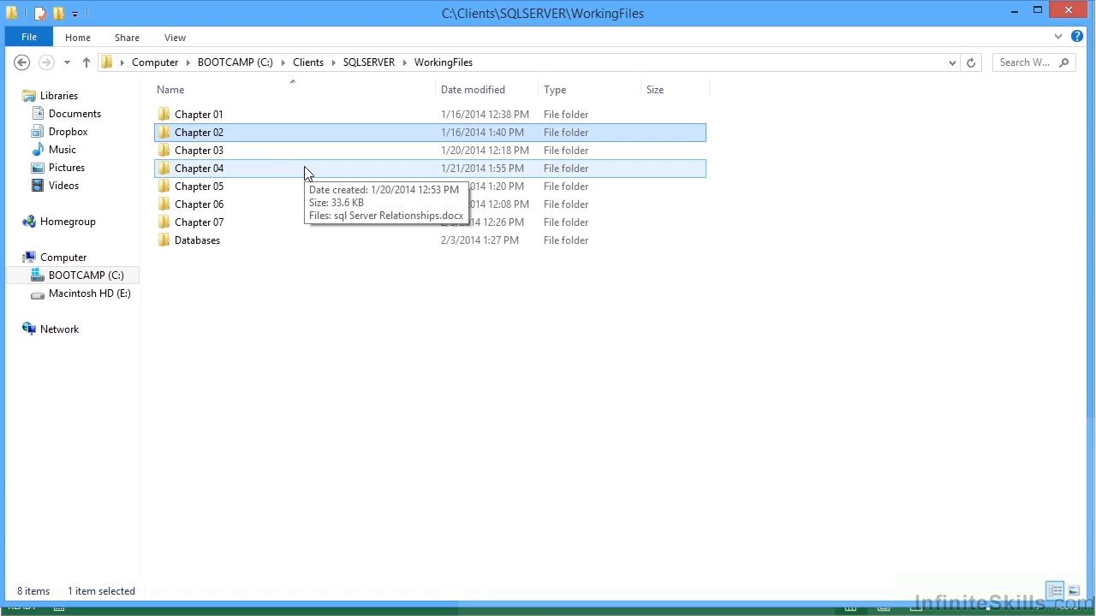
mouse_move(284, 222)
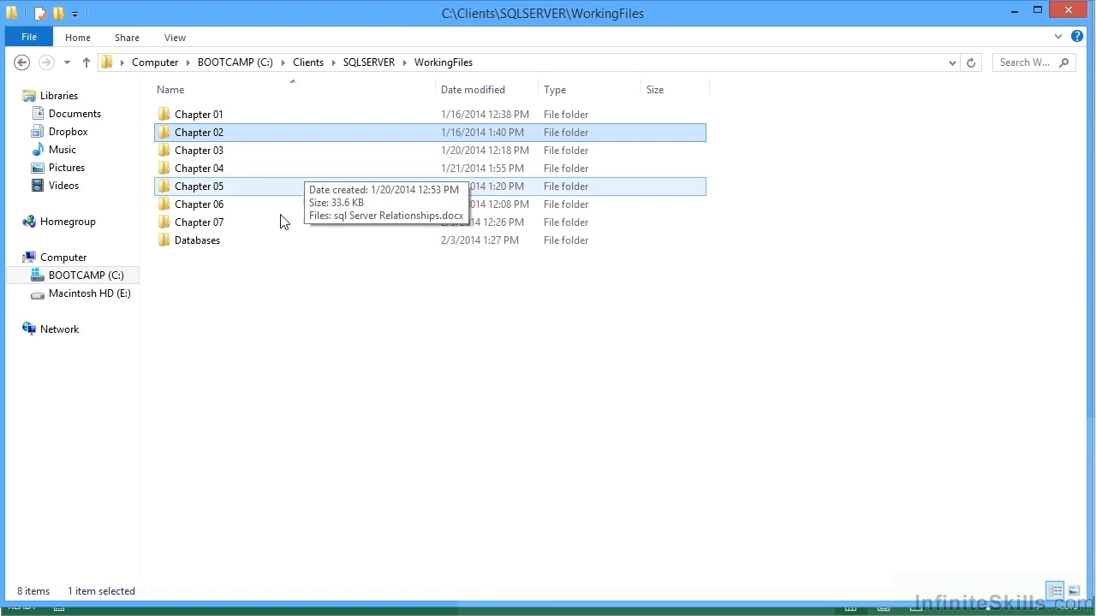
Open the Databases folder in C:\Clients\SQLSERVER\WorkingFiles
double_click(198, 240)
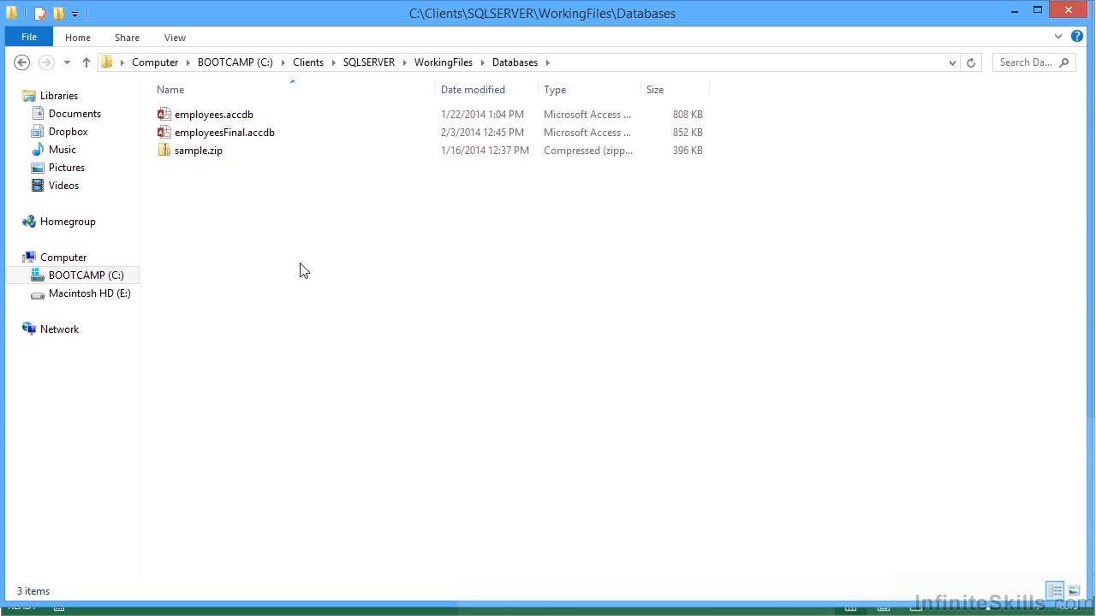